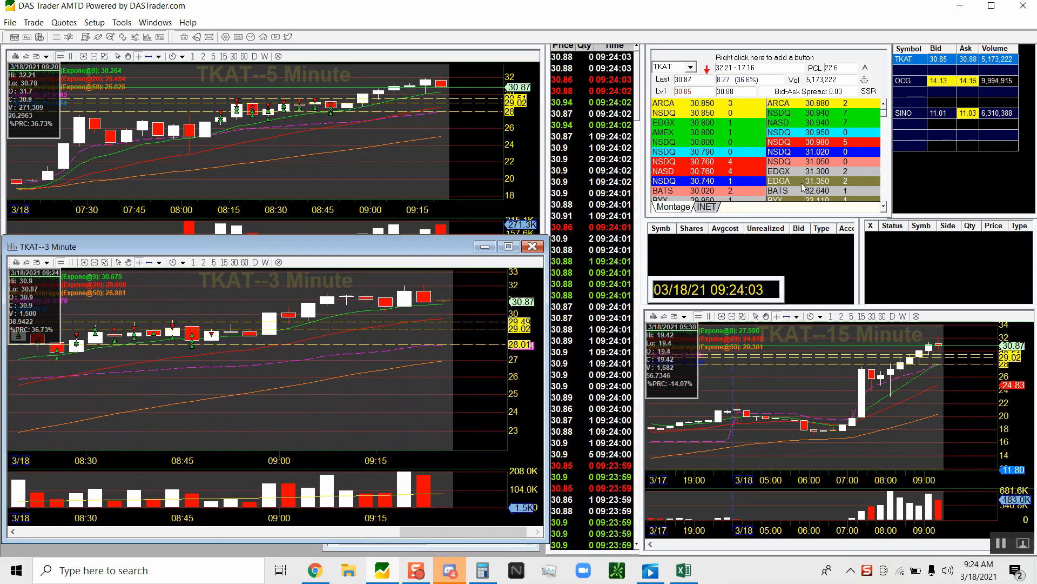
Load SINO into the linked 5-, 3- and 15-minute charts and Level 2 montage
left_click(902, 80)
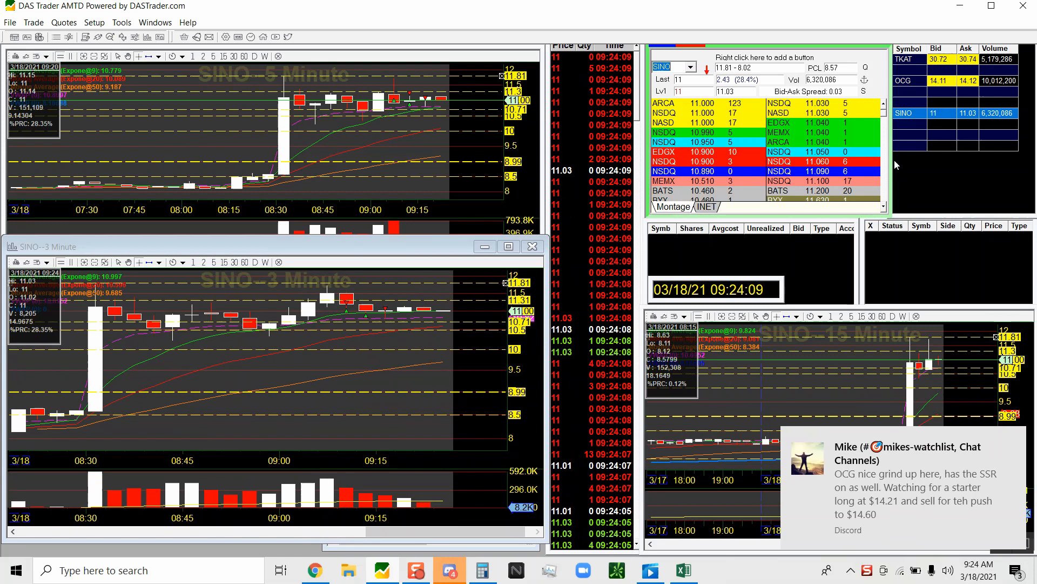
mouse_move(356, 371)
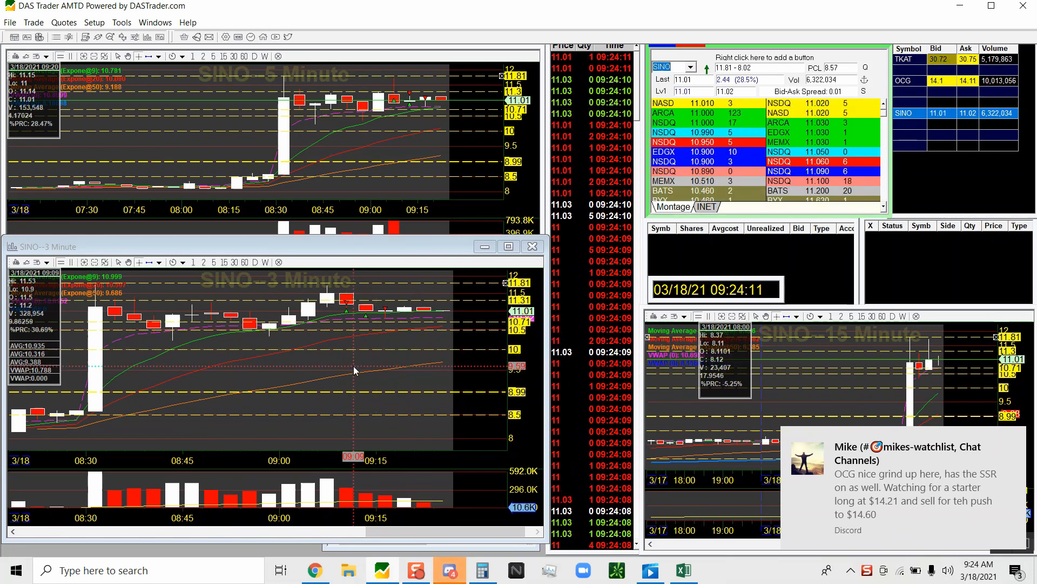